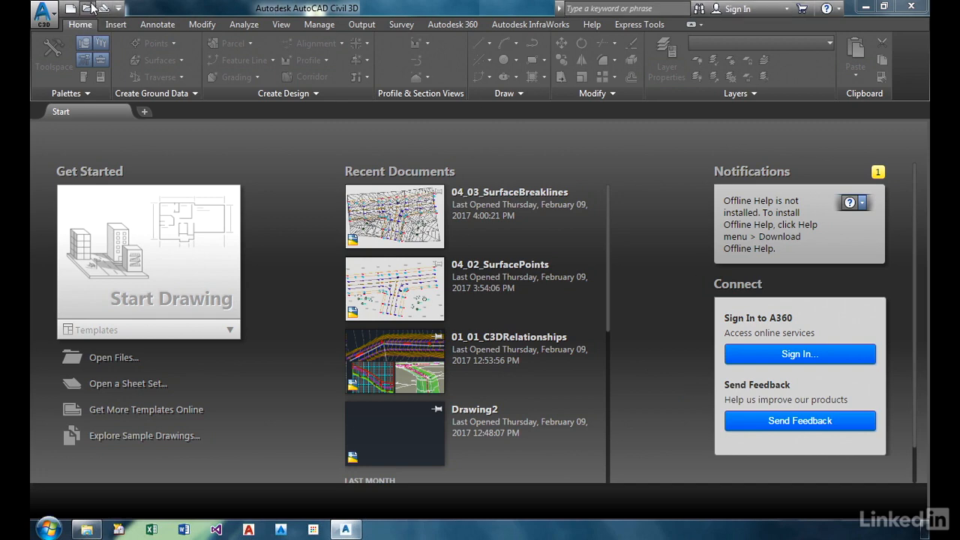
Open 04_03_SurfaceBreaklines.dwg from the Ch04 exercise folder
click(102, 357)
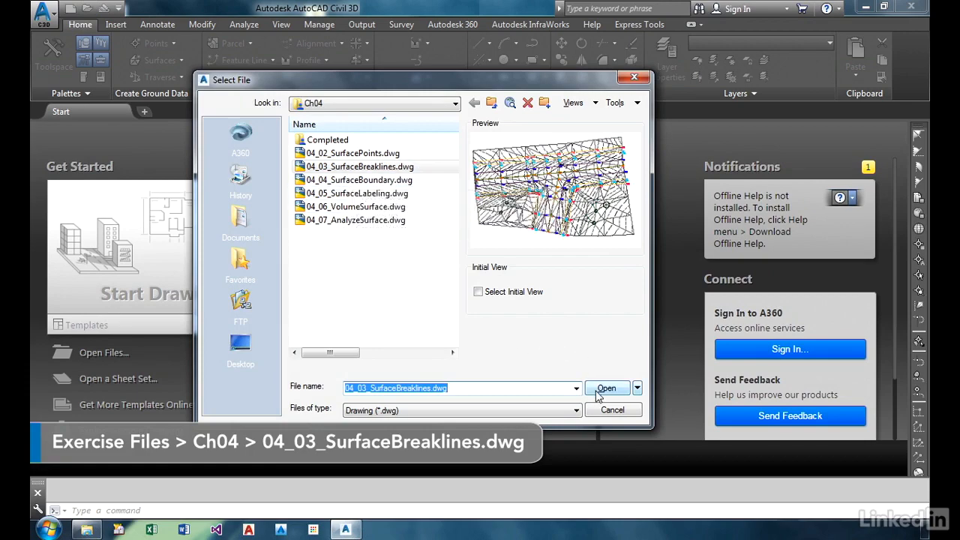
click(606, 387)
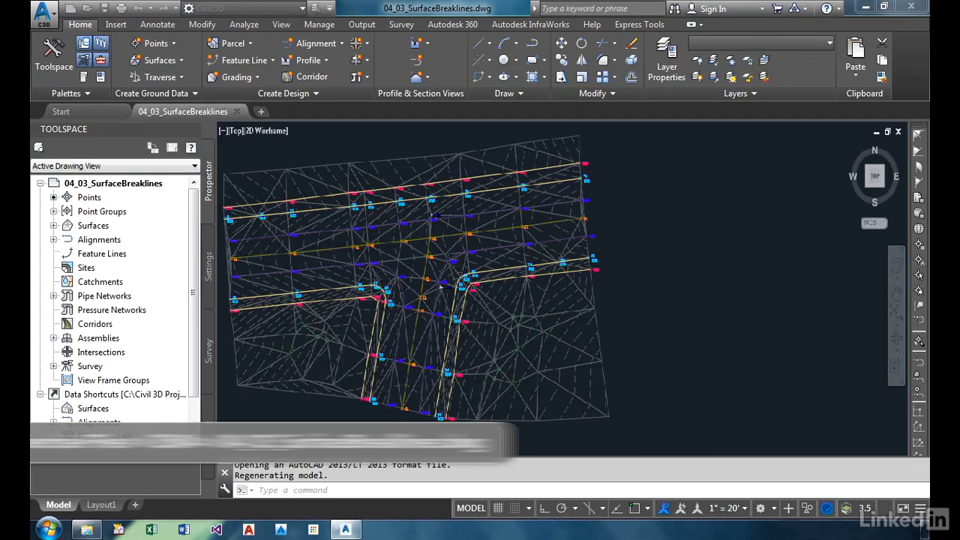
click(699, 24)
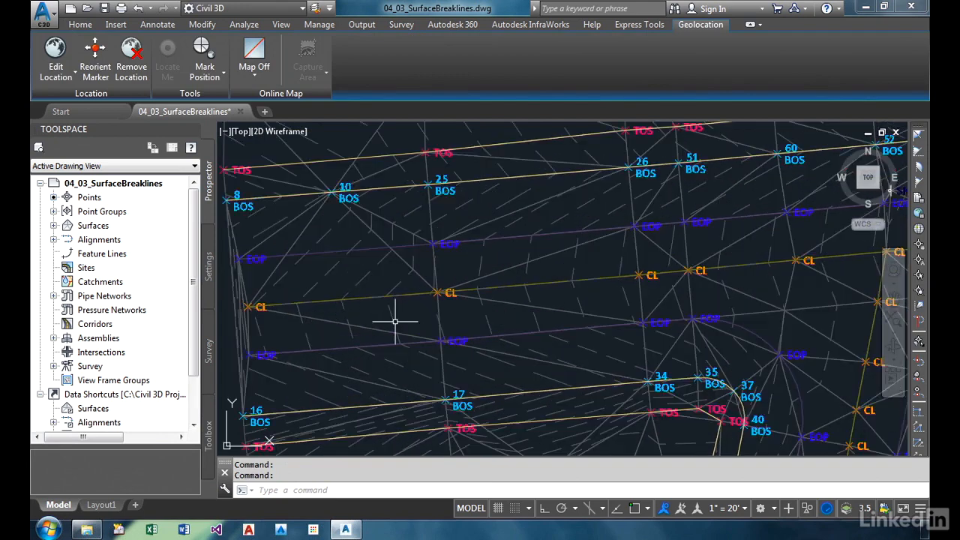
mouse_move(607, 234)
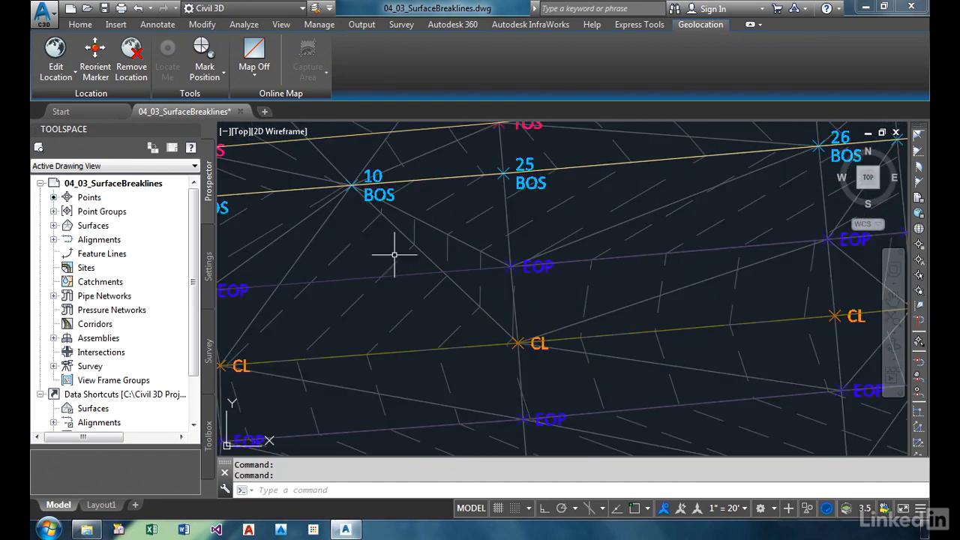
mouse_move(426, 273)
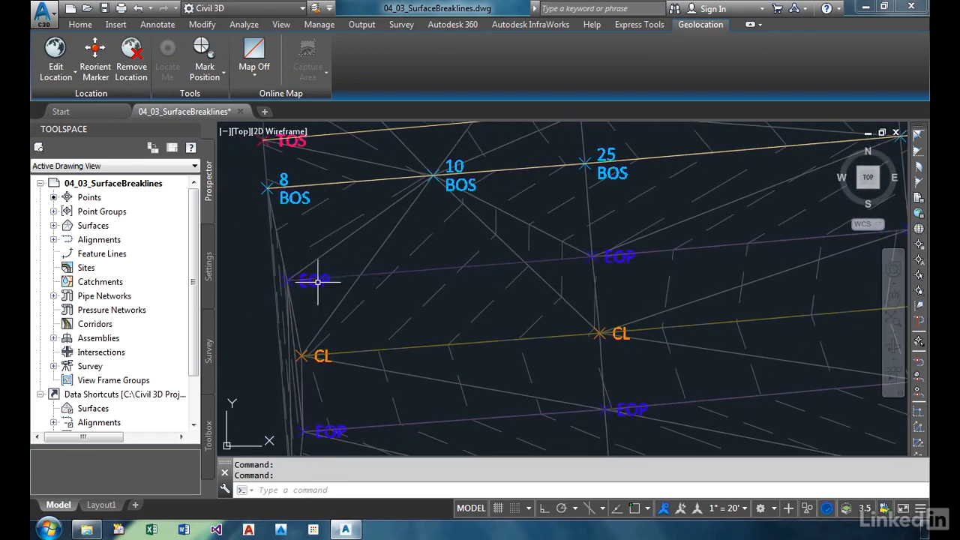
mouse_move(648, 254)
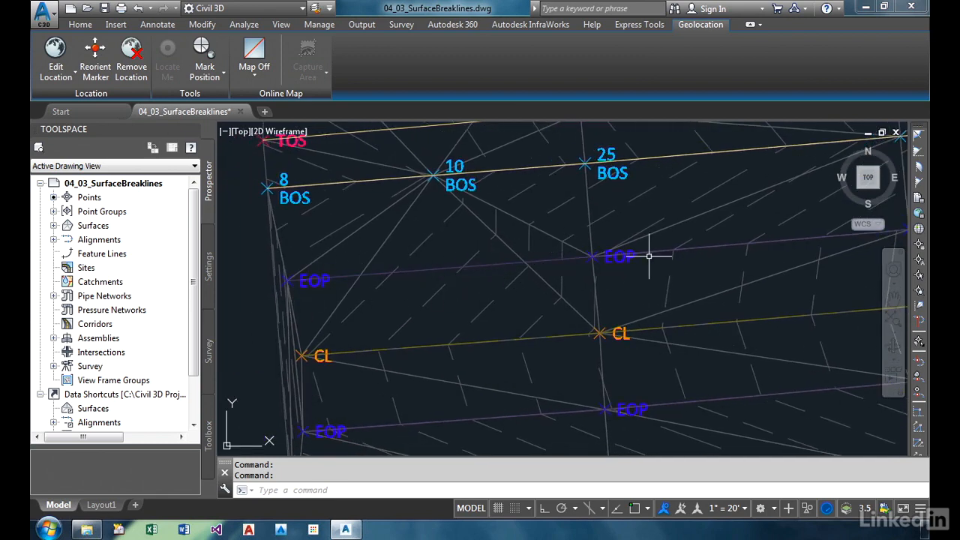
mouse_move(255, 300)
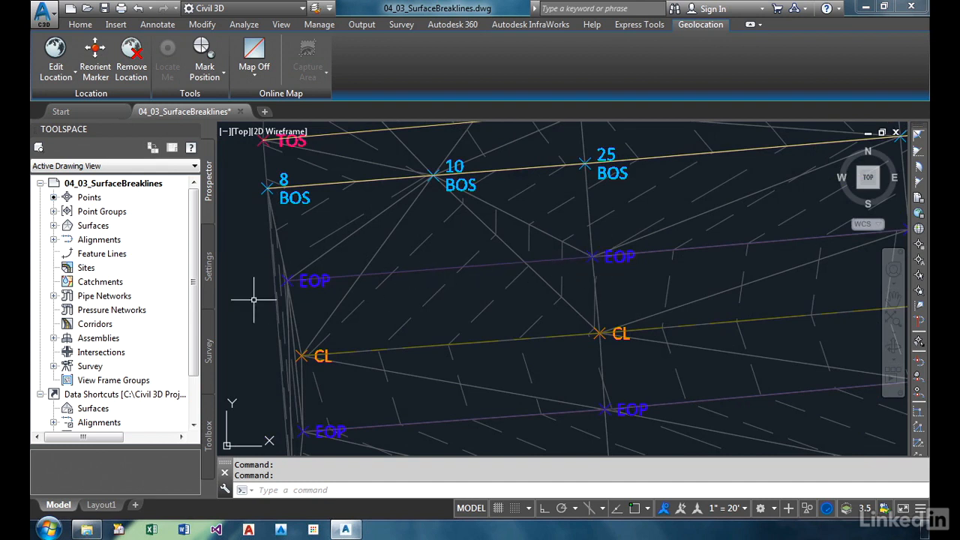
mouse_move(447, 207)
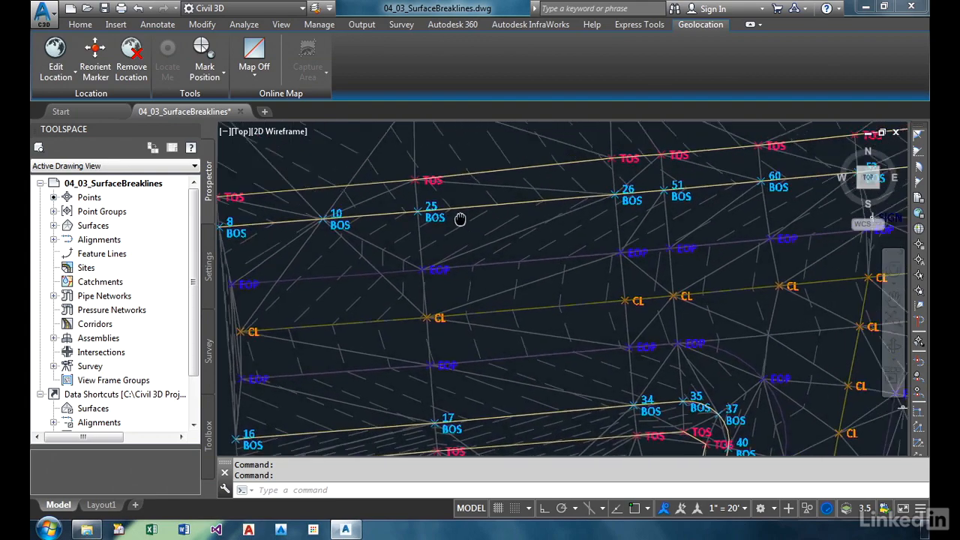
drag(459, 219, 648, 276)
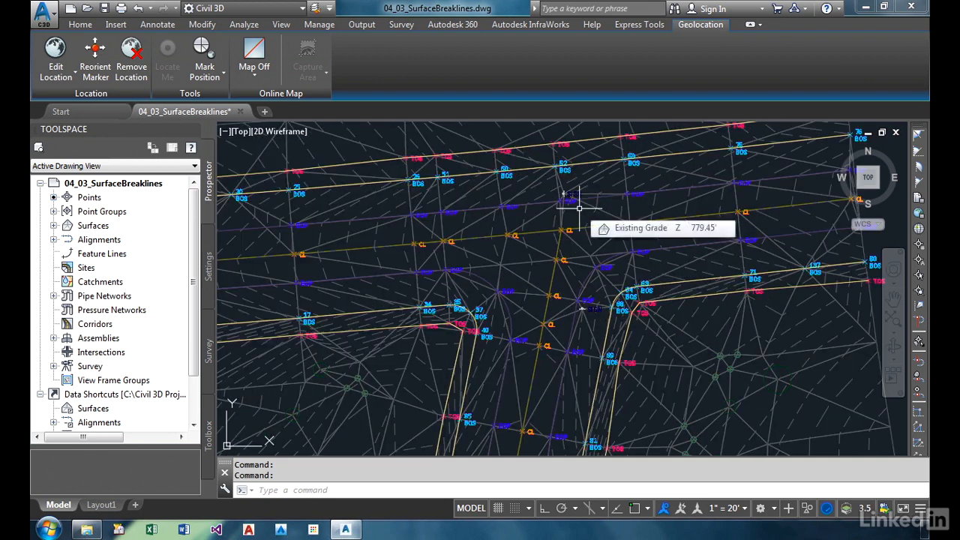
Expand Surfaces > Existing Grade > Definition in Prospector and bring up the Breaklines actions
click(54, 225)
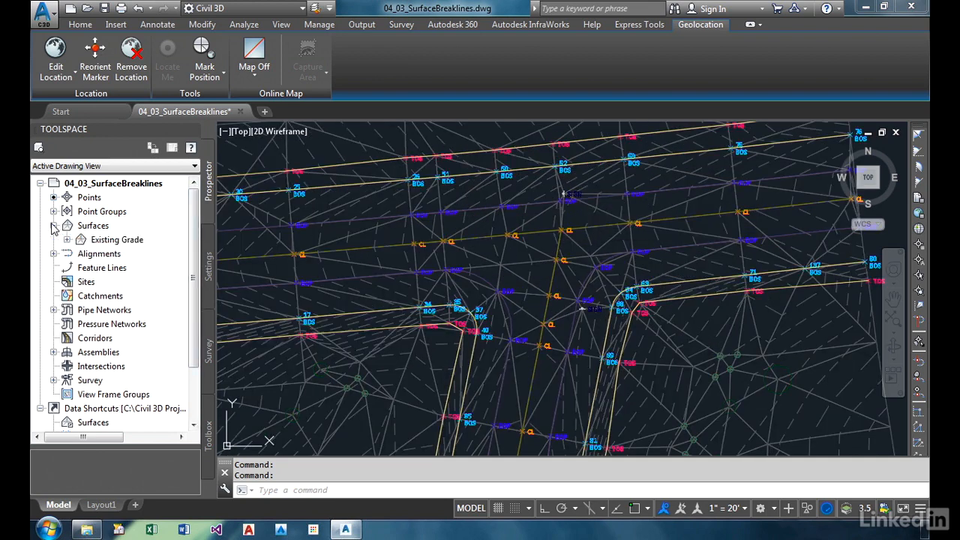
click(54, 224)
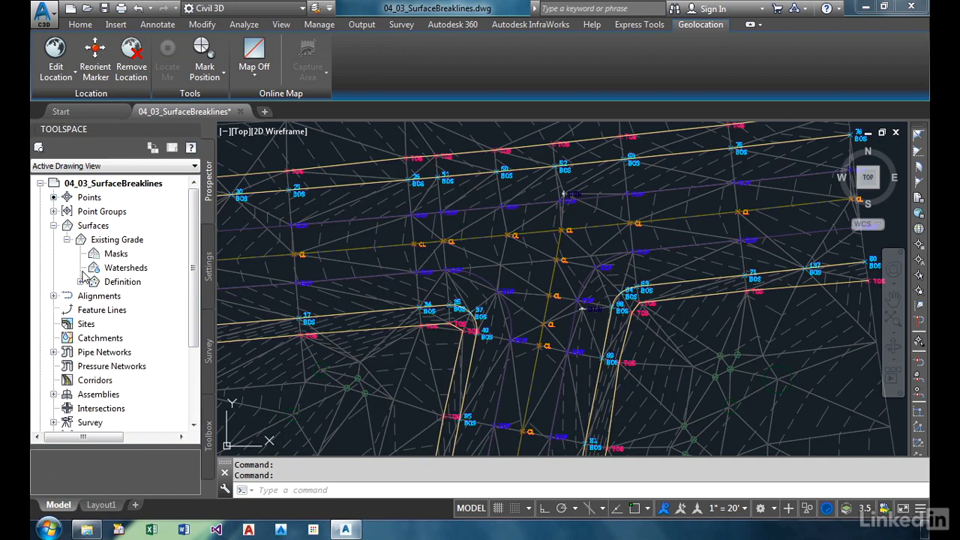
click(90, 282)
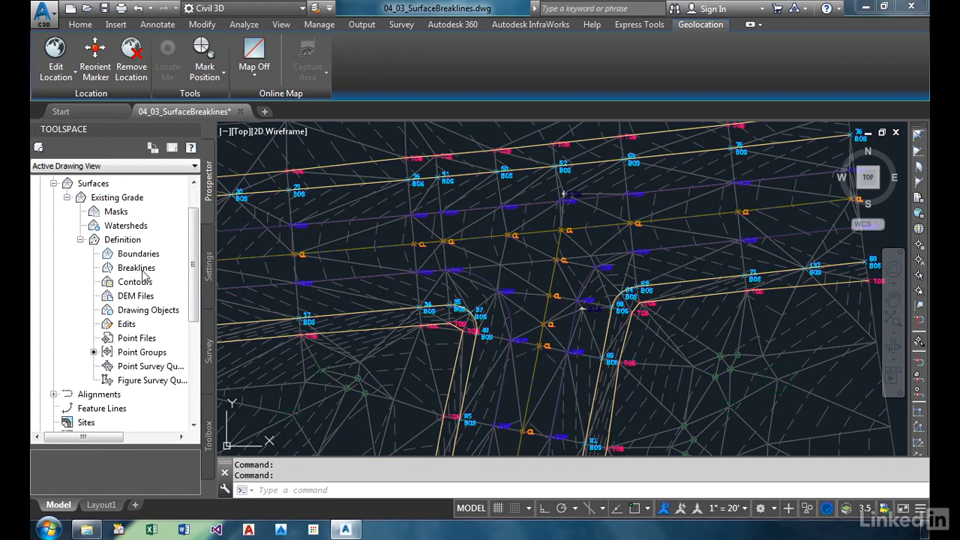
right_click(136, 267)
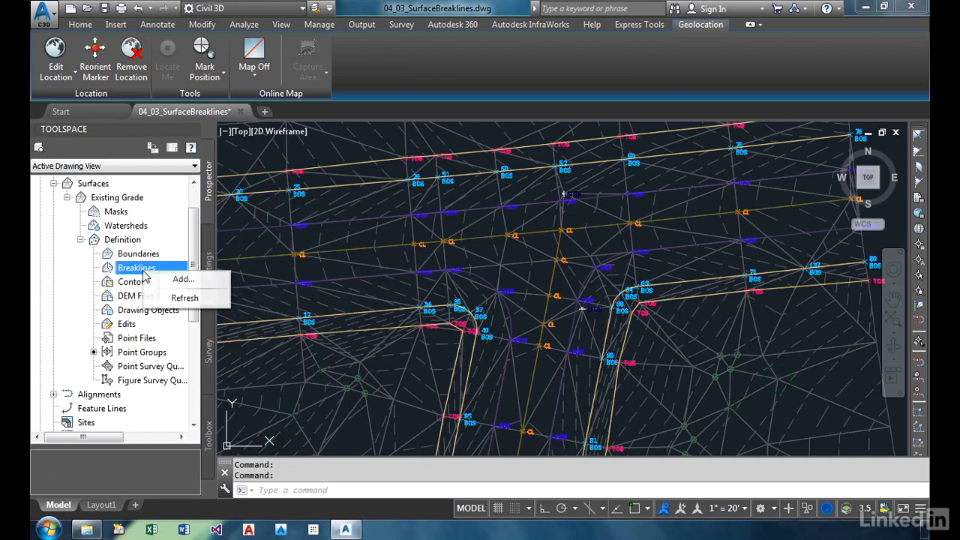
Add a breakline set to Existing Grade with Type set to Proximity and accept it
click(183, 279)
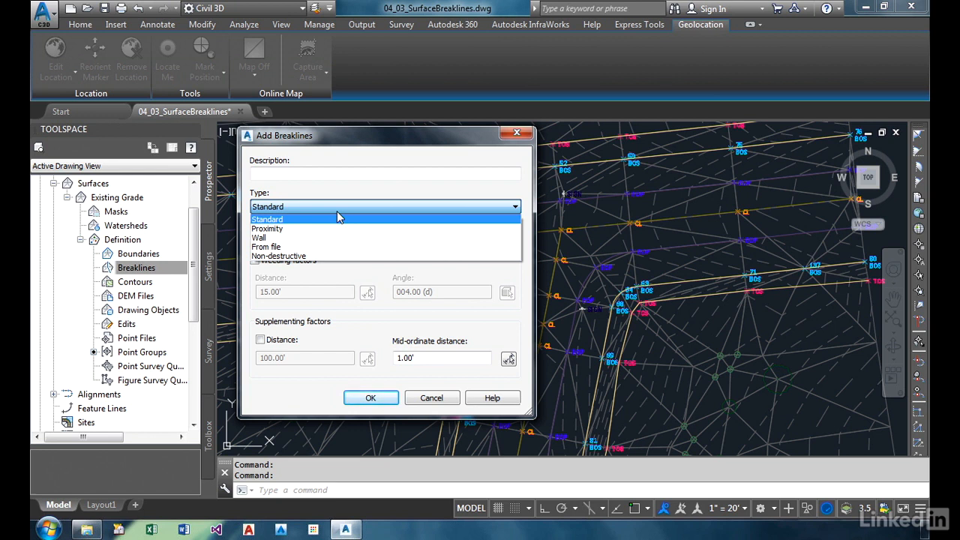
click(267, 227)
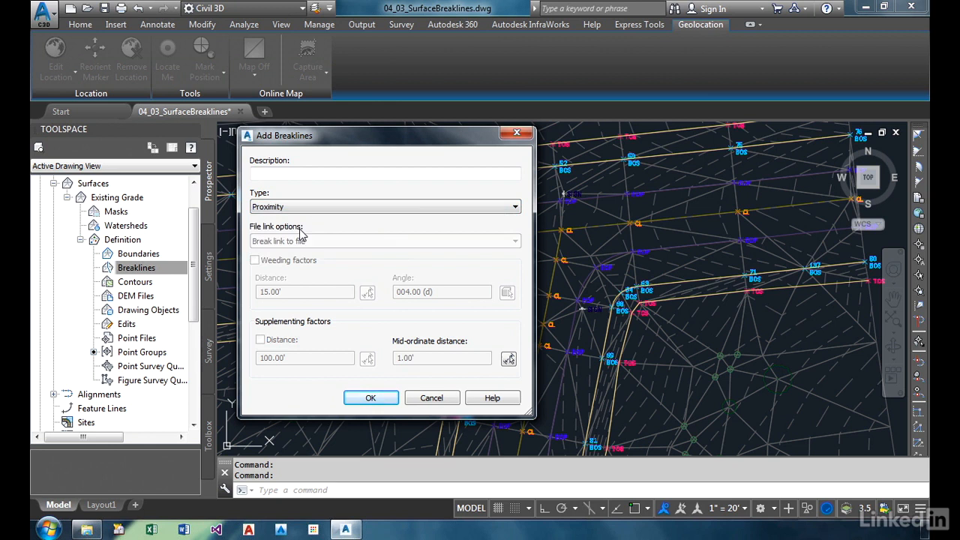
mouse_move(423, 223)
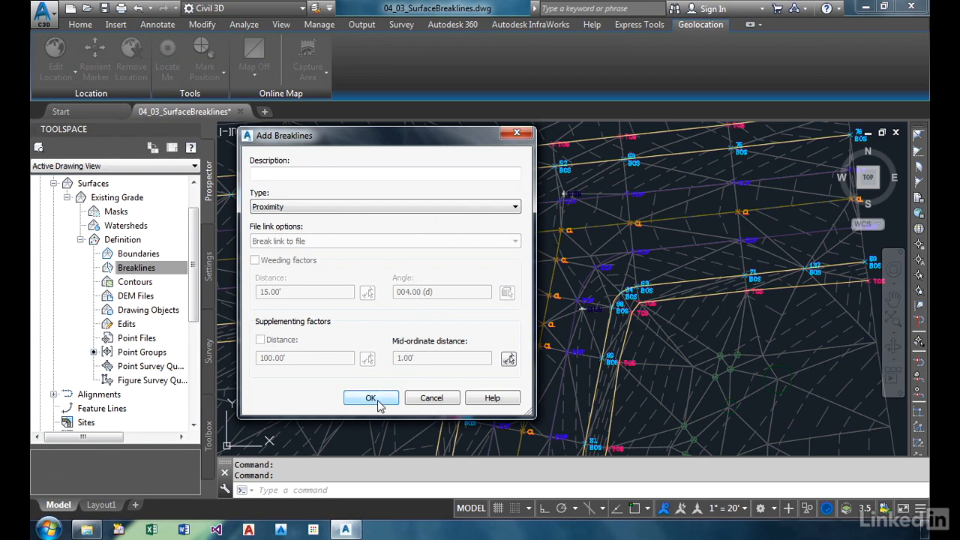
click(369, 397)
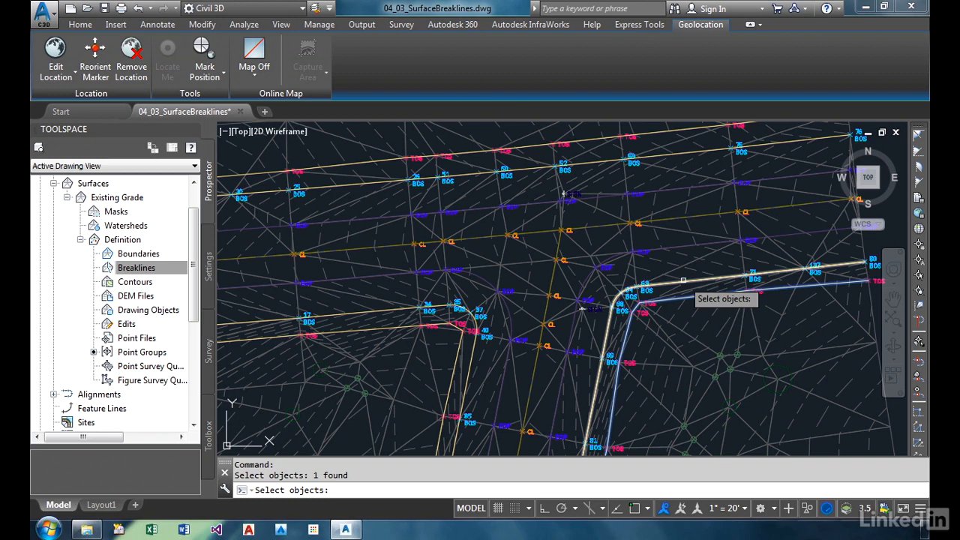
Select the grade-break polylines (EOP, TOS, BOS, CL) as proximity breakline objects
click(603, 225)
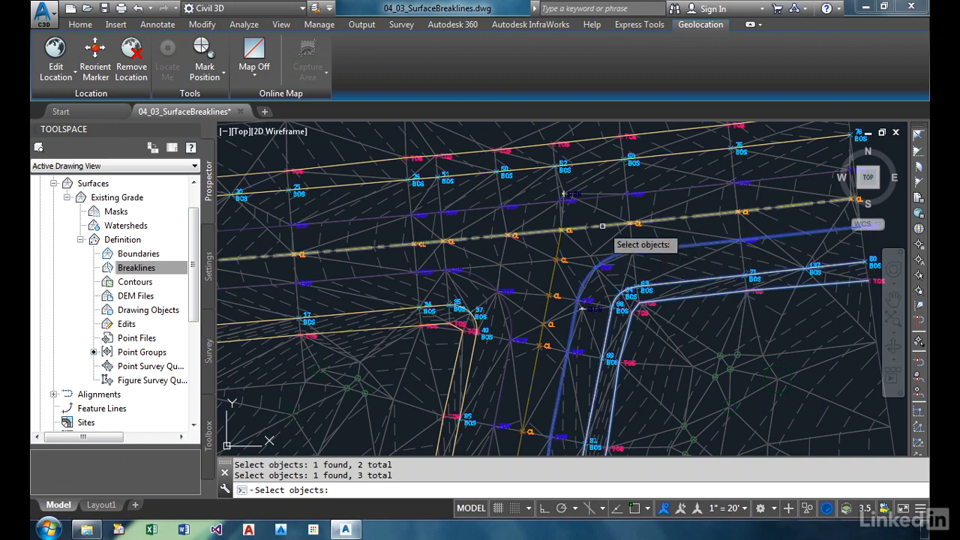
click(496, 287)
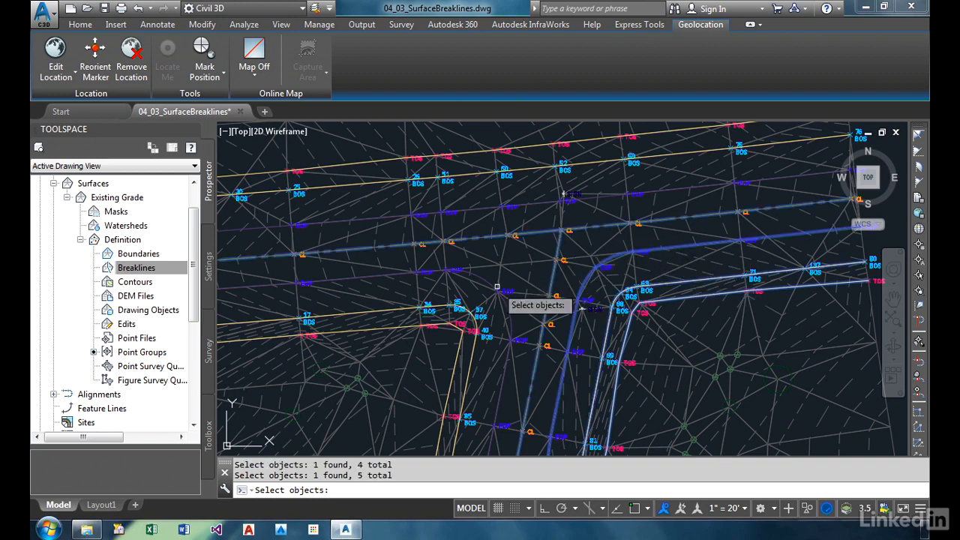
click(418, 318)
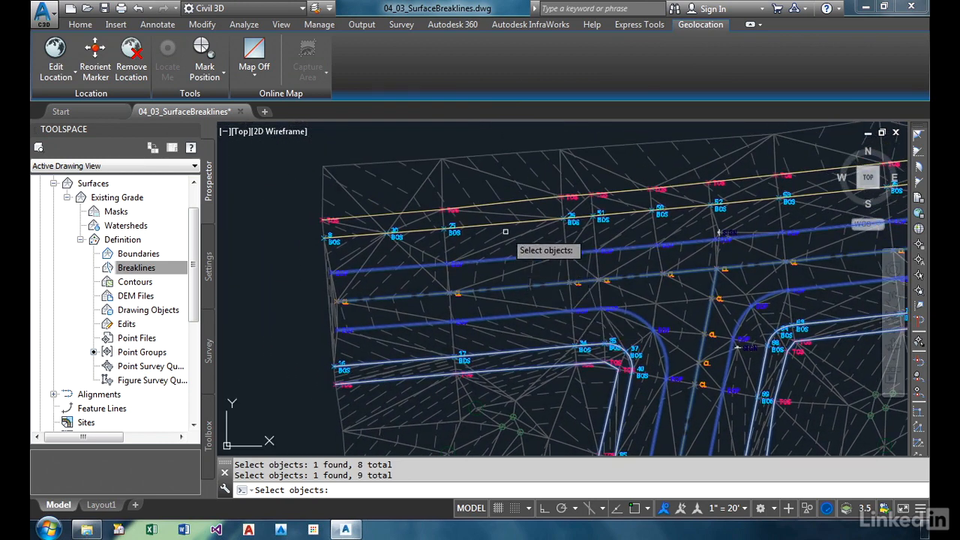
click(543, 222)
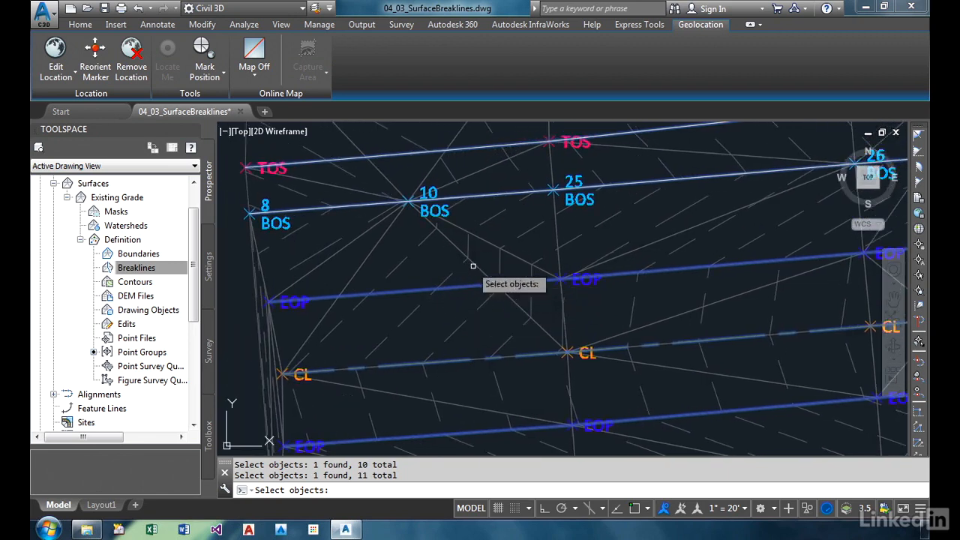
mouse_move(397, 292)
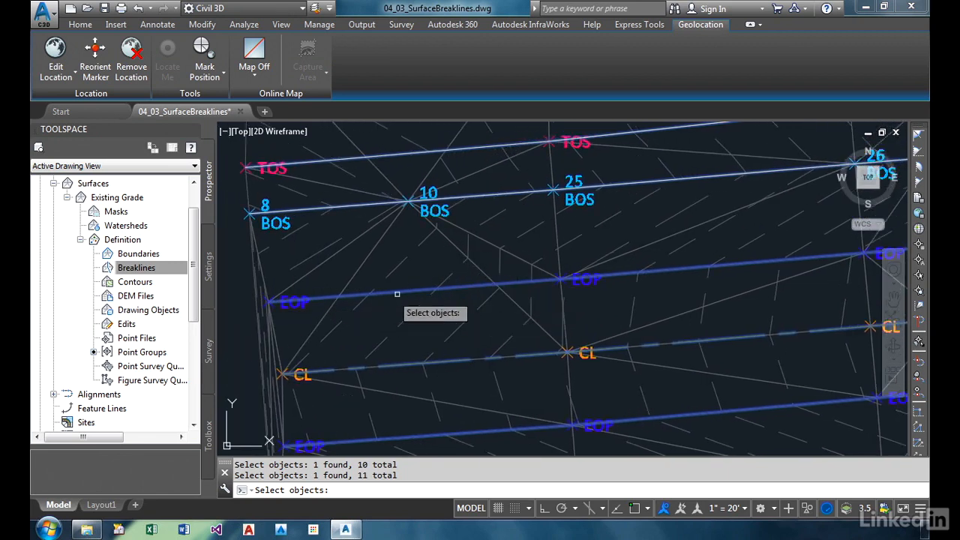
mouse_move(453, 300)
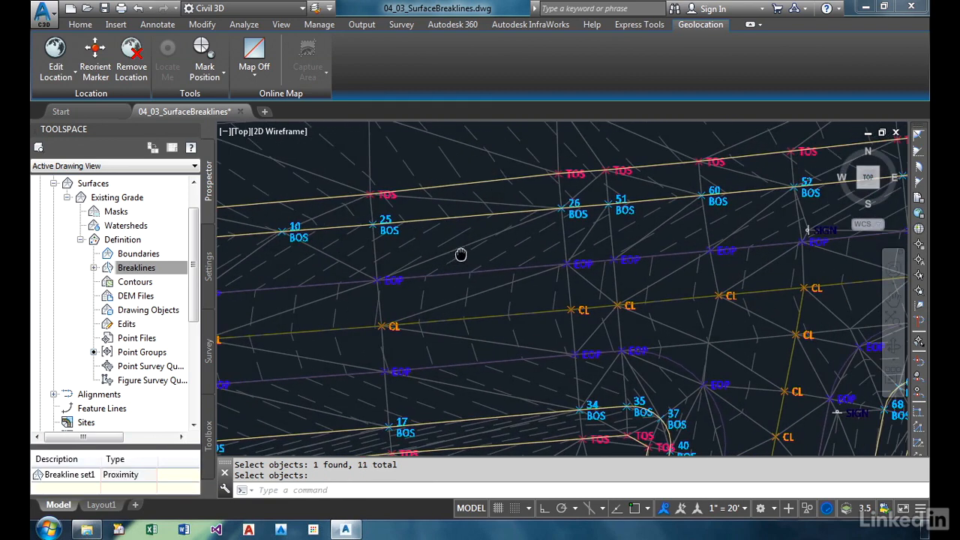
Finish the selection so Breakline set1 rebuilds the triangulation, then inspect it along the road lines
drag(461, 255, 714, 232)
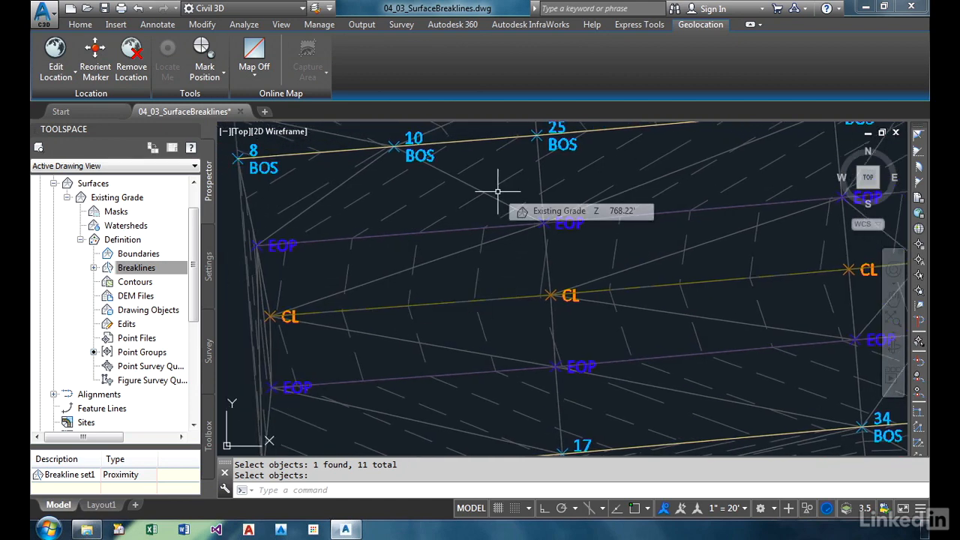
mouse_move(498, 192)
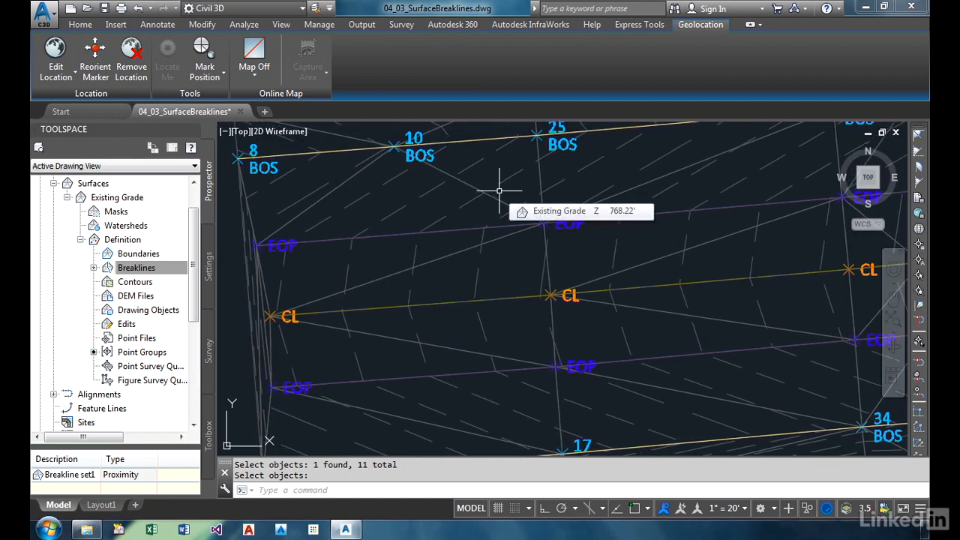
click(136, 267)
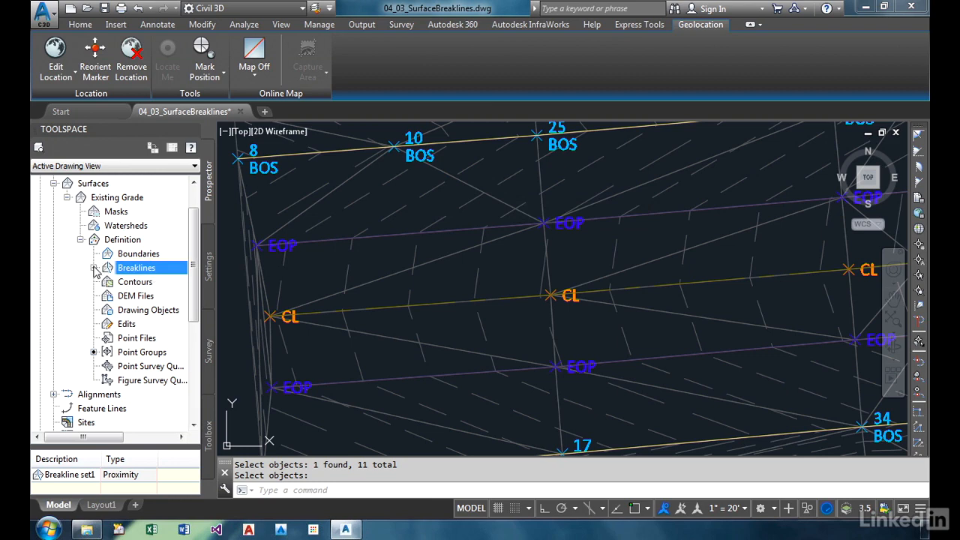